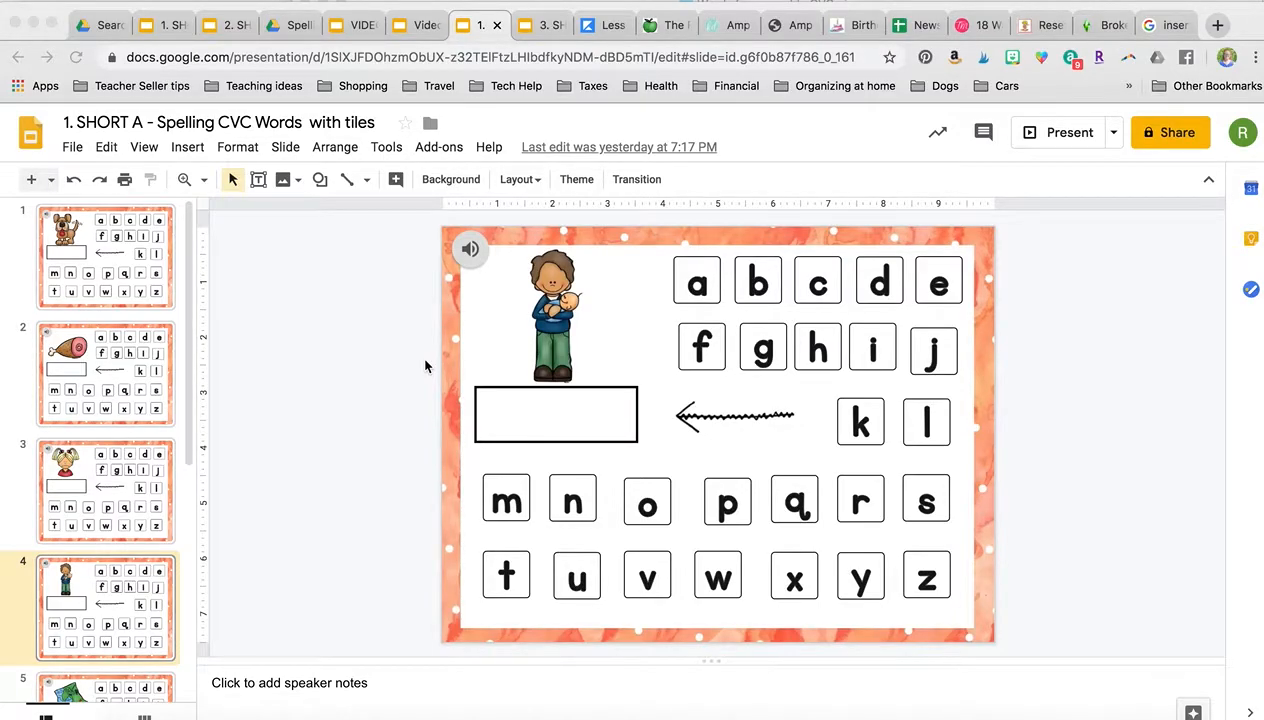
{"action": "mouse_move", "coordinate": [595, 273]}
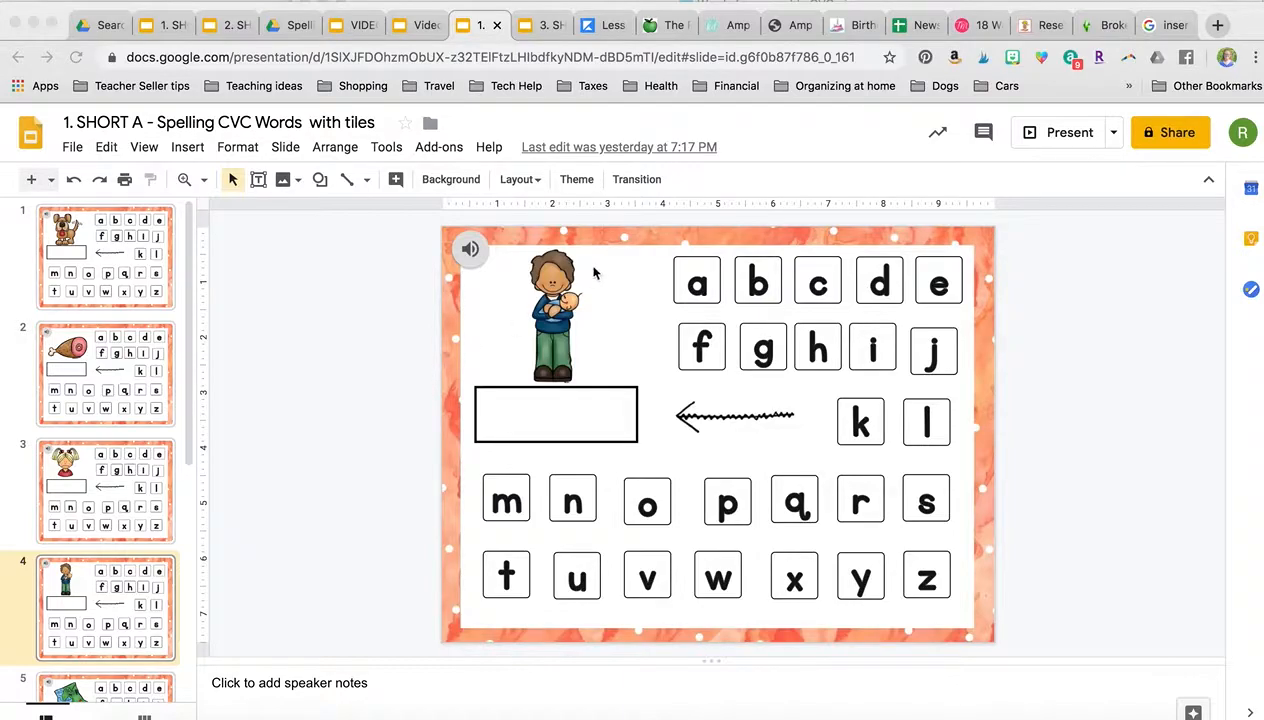
{"action": "mouse_move", "coordinate": [835, 418]}
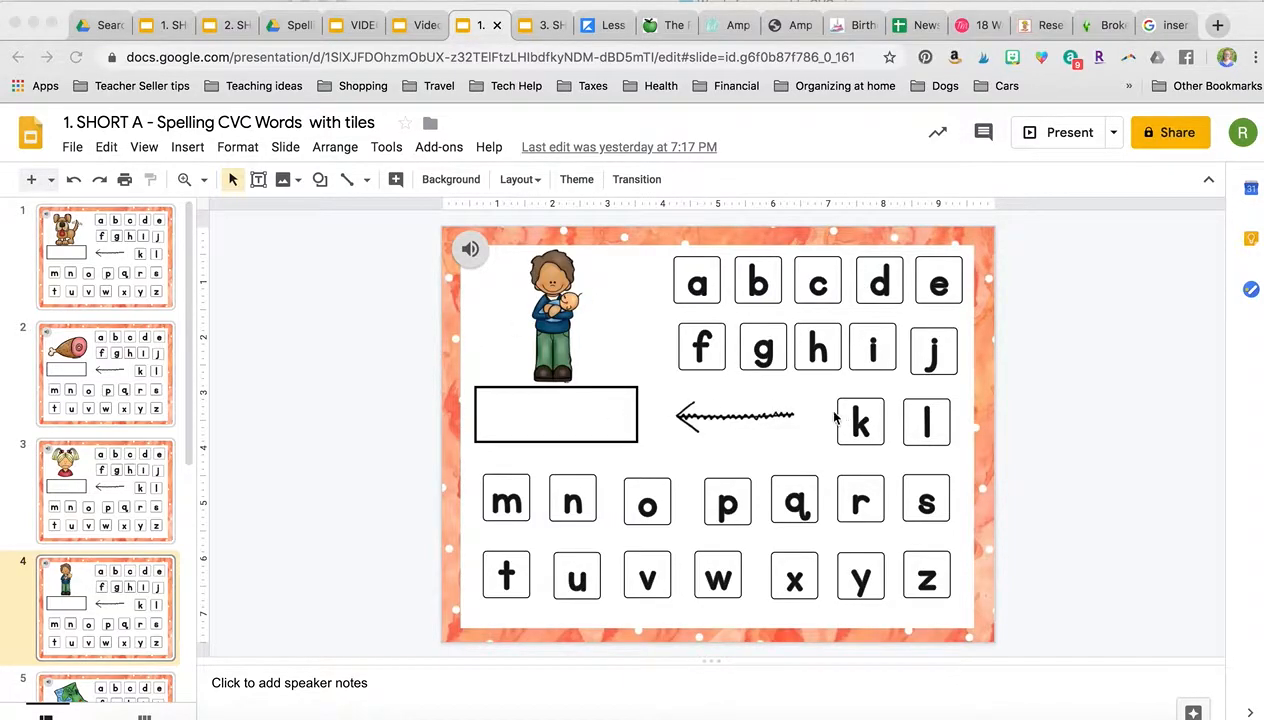
{"action": "mouse_move", "coordinate": [678, 307]}
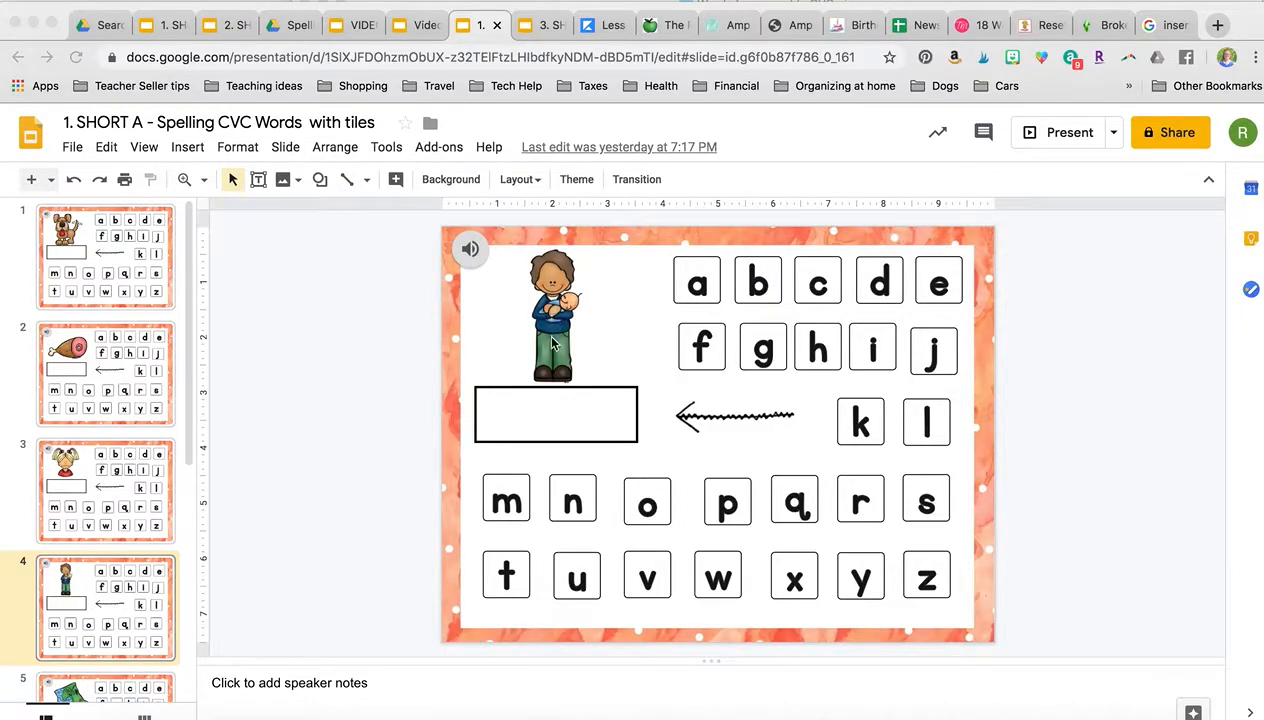
{"action": "mouse_move", "coordinate": [555, 345]}
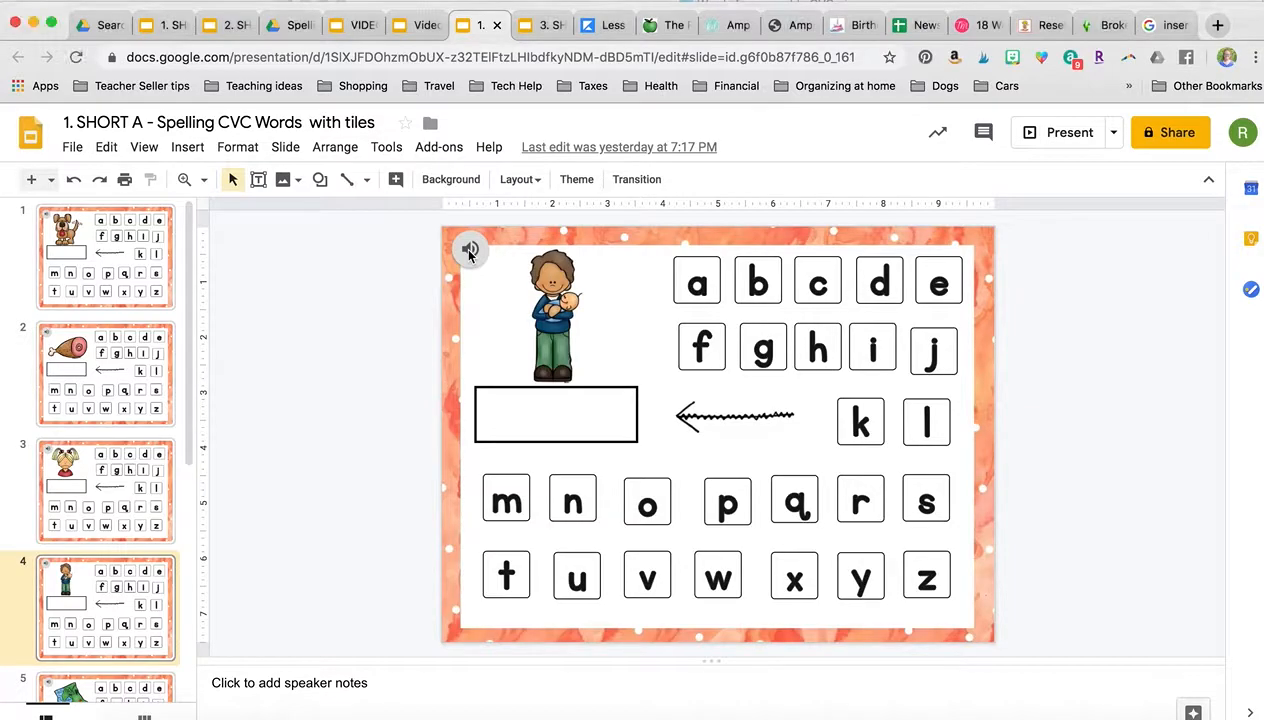
Drag the g tile into the answer box, then a and f beside it to spell 'gaf'
{"action": "left_click", "coordinate": [470, 250]}
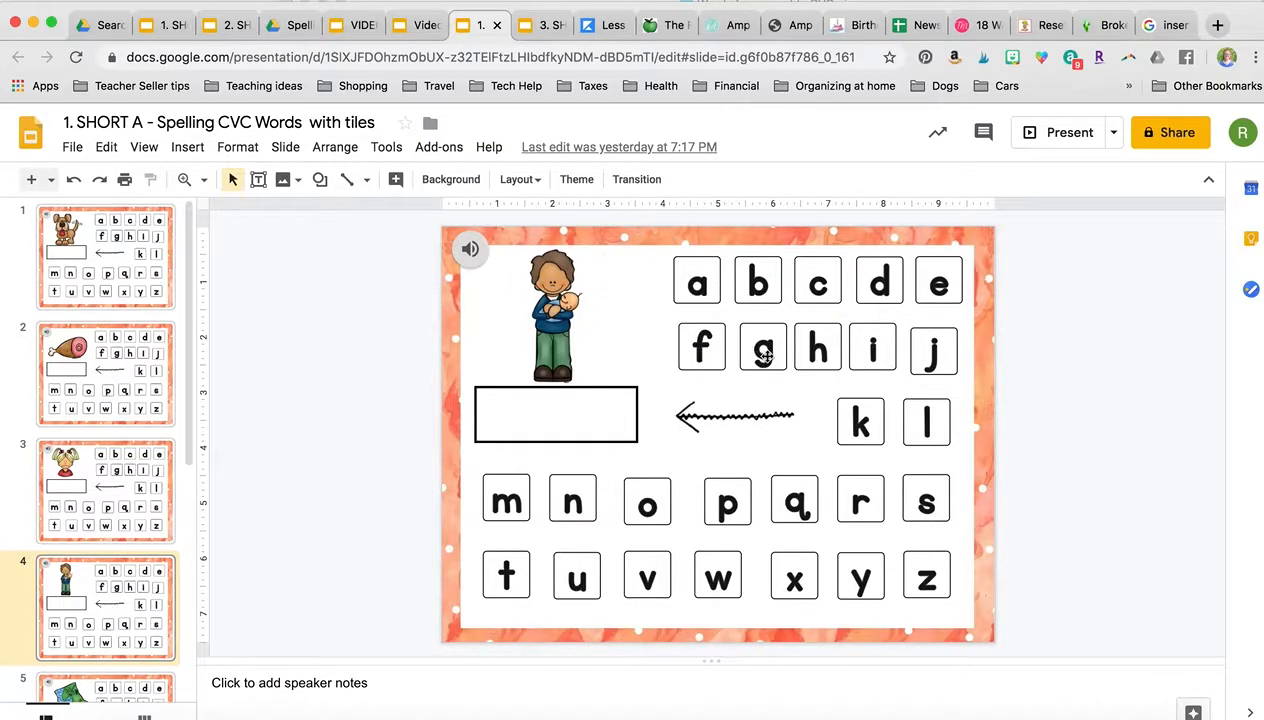
{"action": "left_click", "coordinate": [763, 347]}
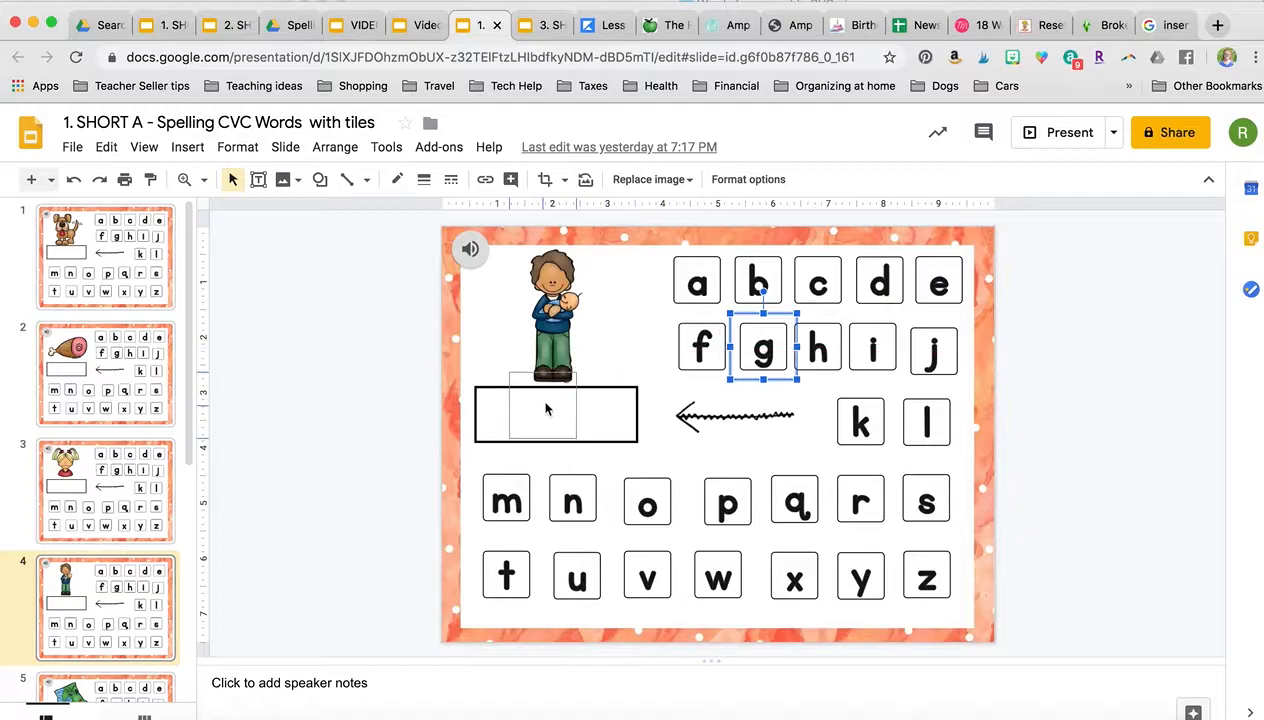
{"action": "left_click_drag", "start_coordinate": [763, 348], "coordinate": [505, 415]}
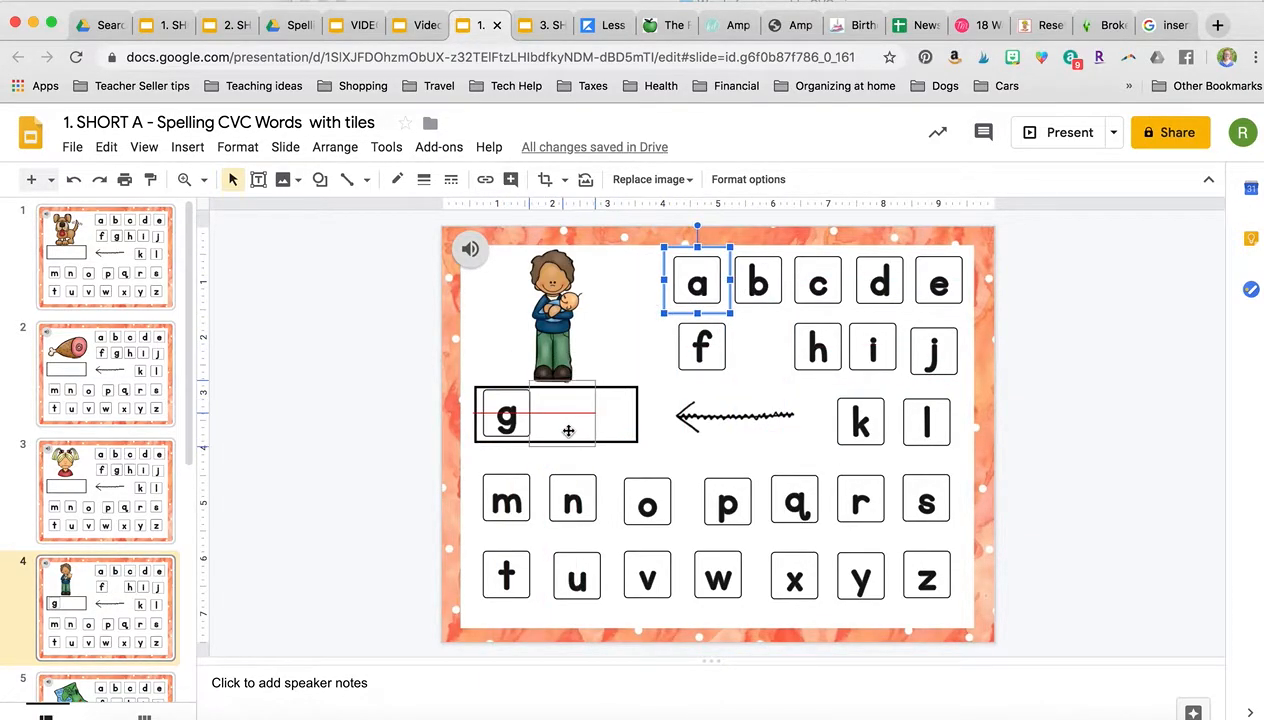
{"action": "left_click_drag", "start_coordinate": [697, 280], "coordinate": [557, 415]}
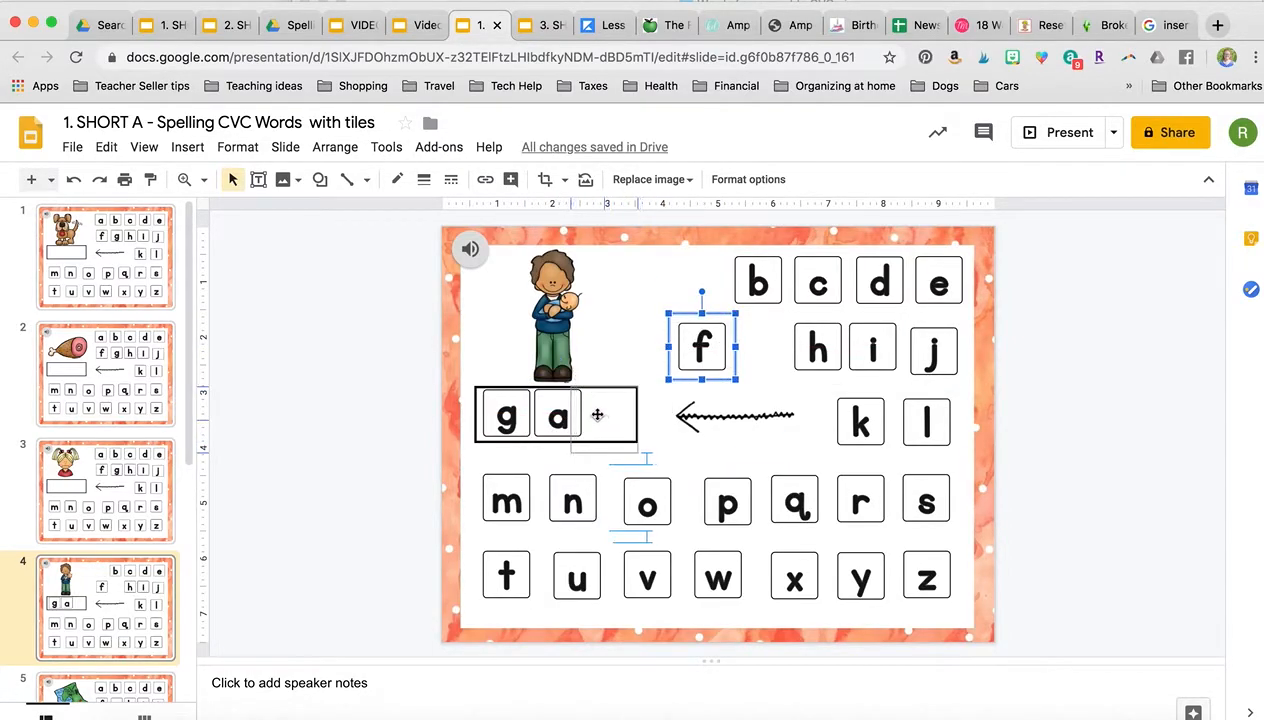
{"action": "left_click_drag", "start_coordinate": [701, 347], "coordinate": [603, 415]}
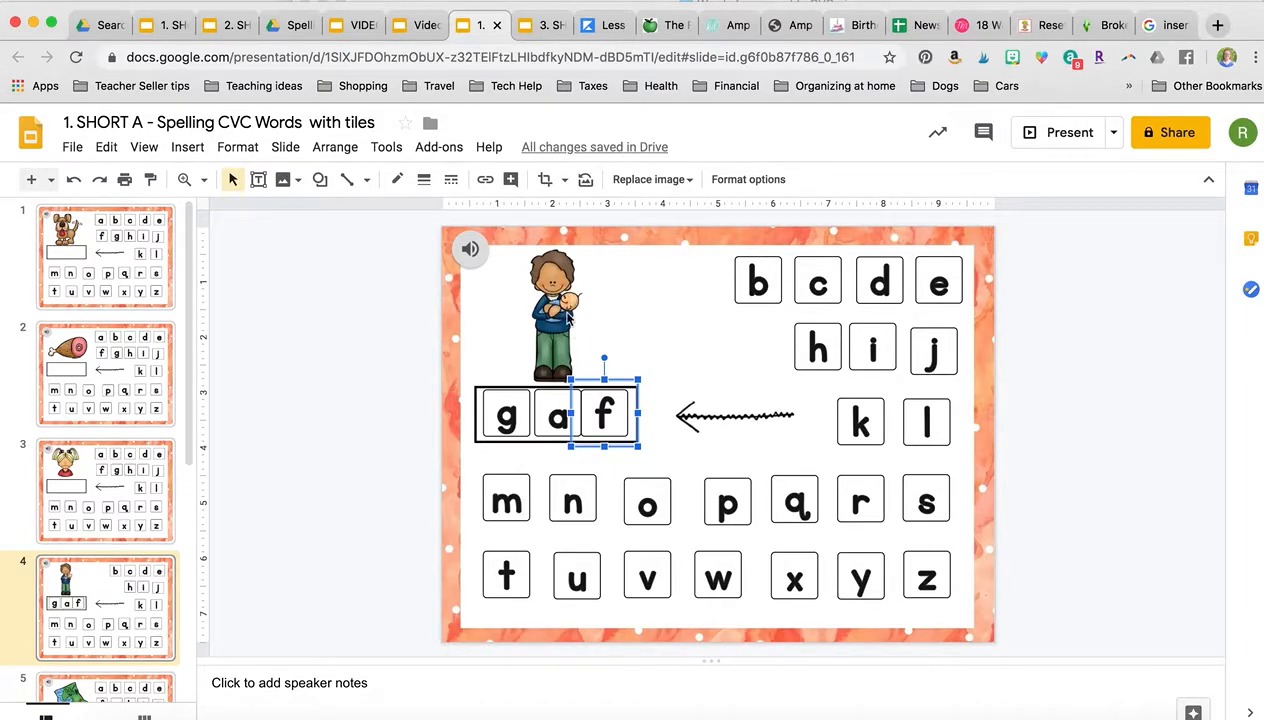
{"action": "left_click", "coordinate": [470, 249]}
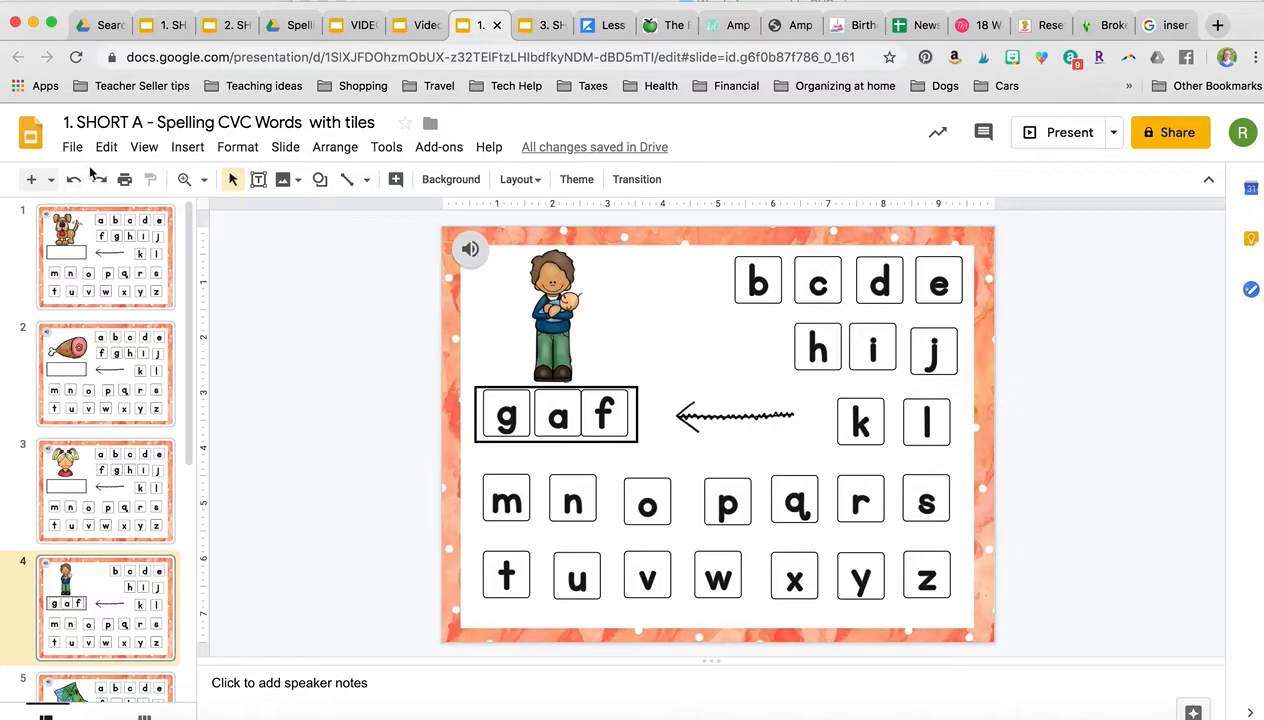
{"action": "mouse_move", "coordinate": [74, 179]}
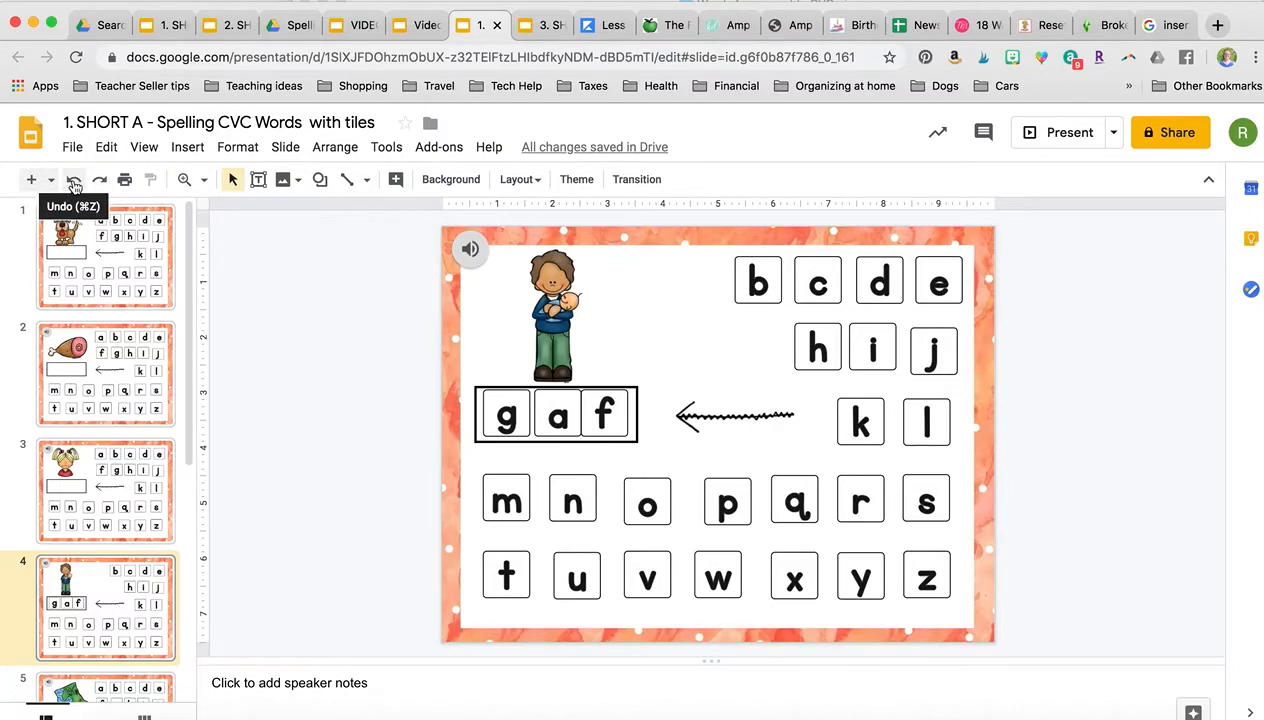